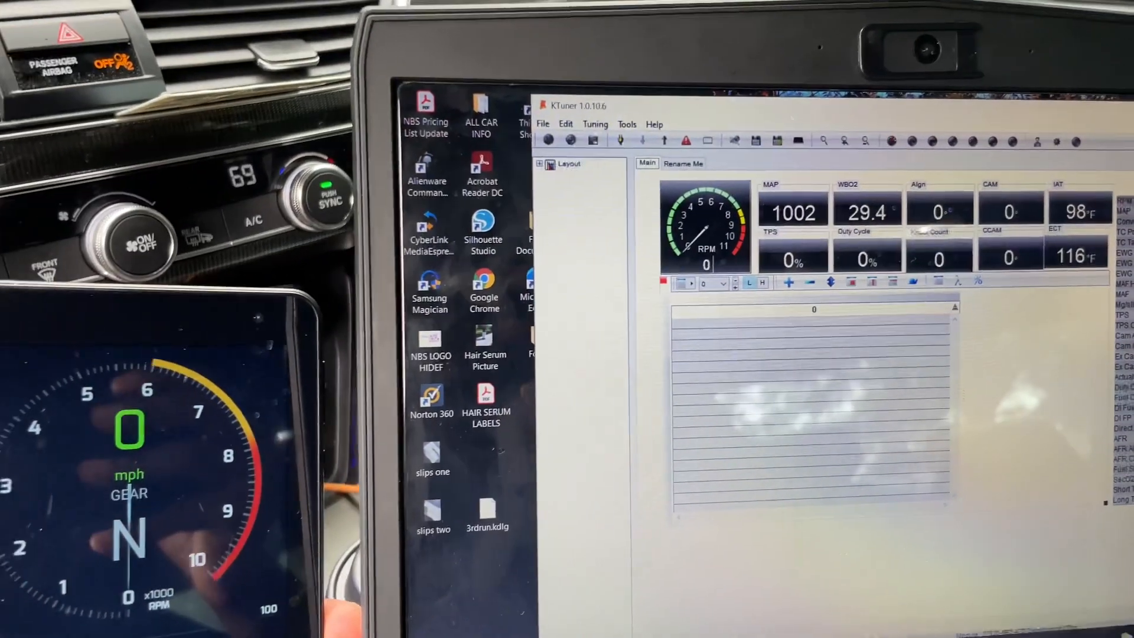
type("METH")
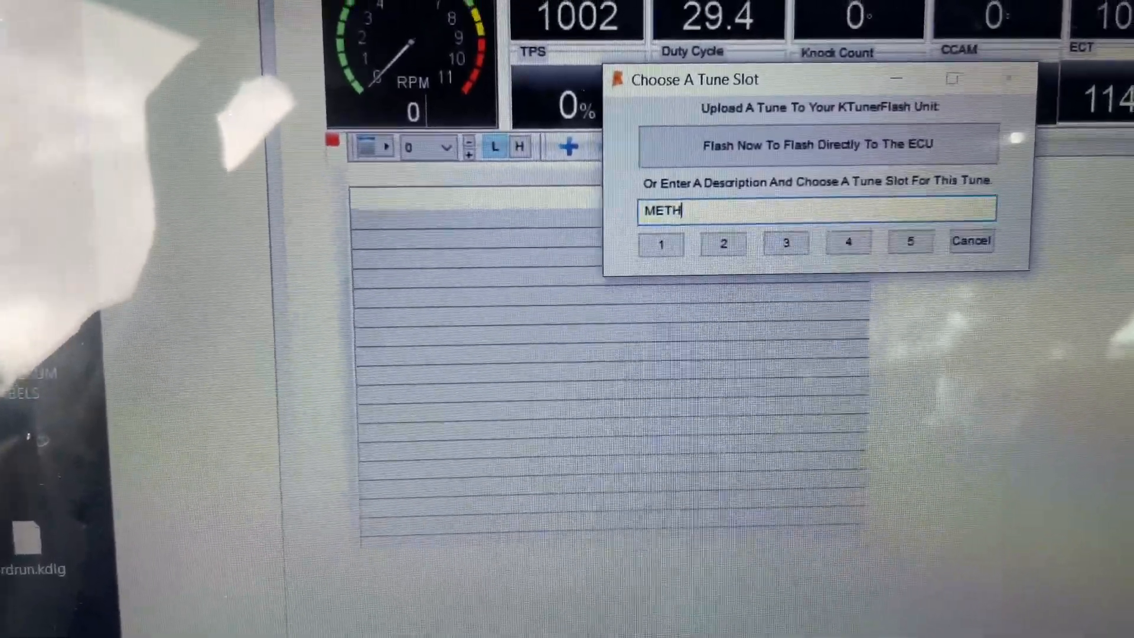